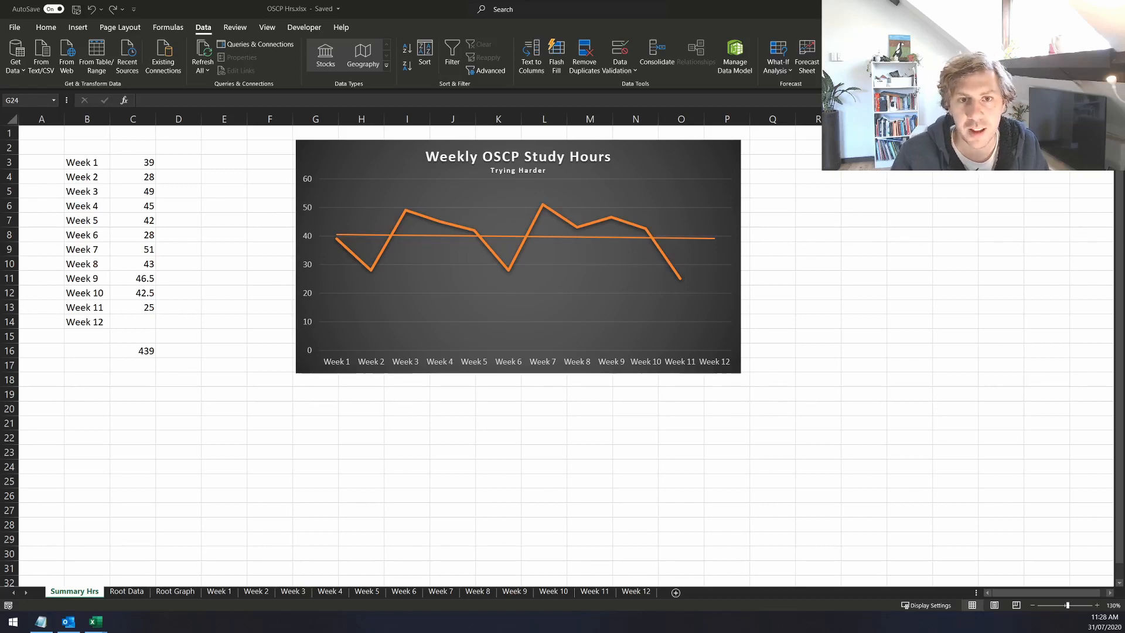
Switch to the Root Graph sheet showing the OSCP Exercises & Lab Roots column chart
left_click(316, 466)
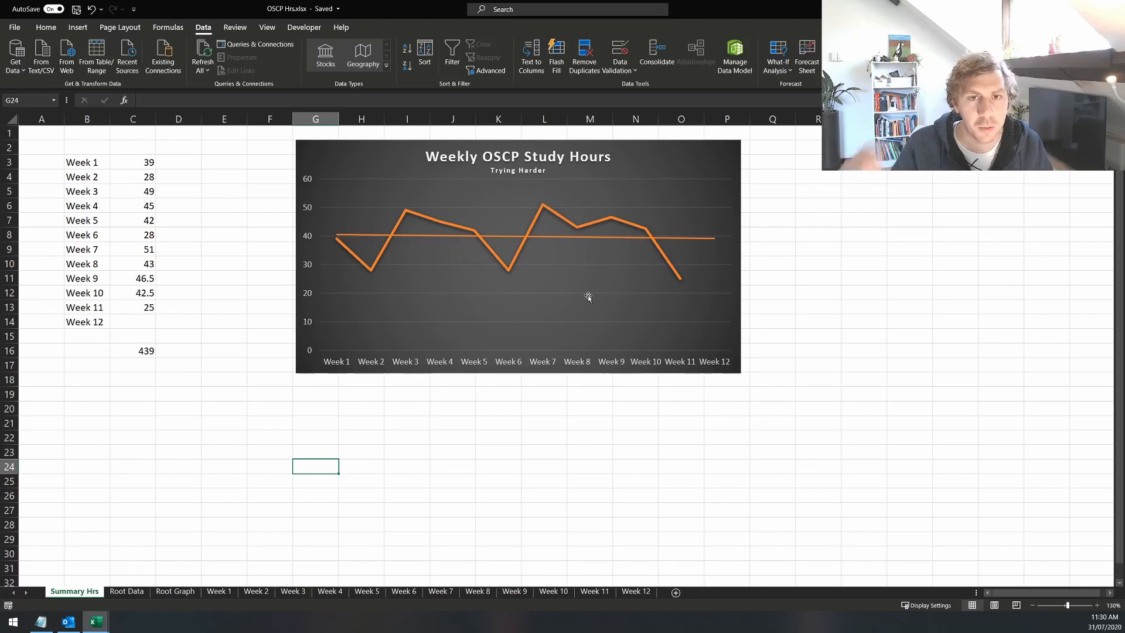
left_click(174, 590)
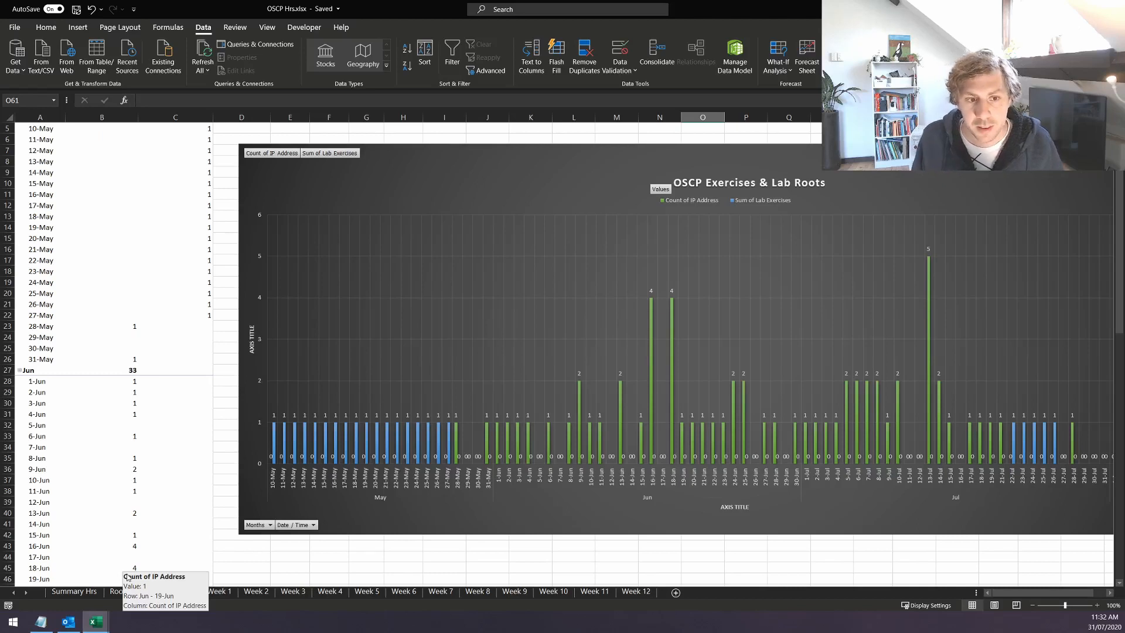
left_click(174, 590)
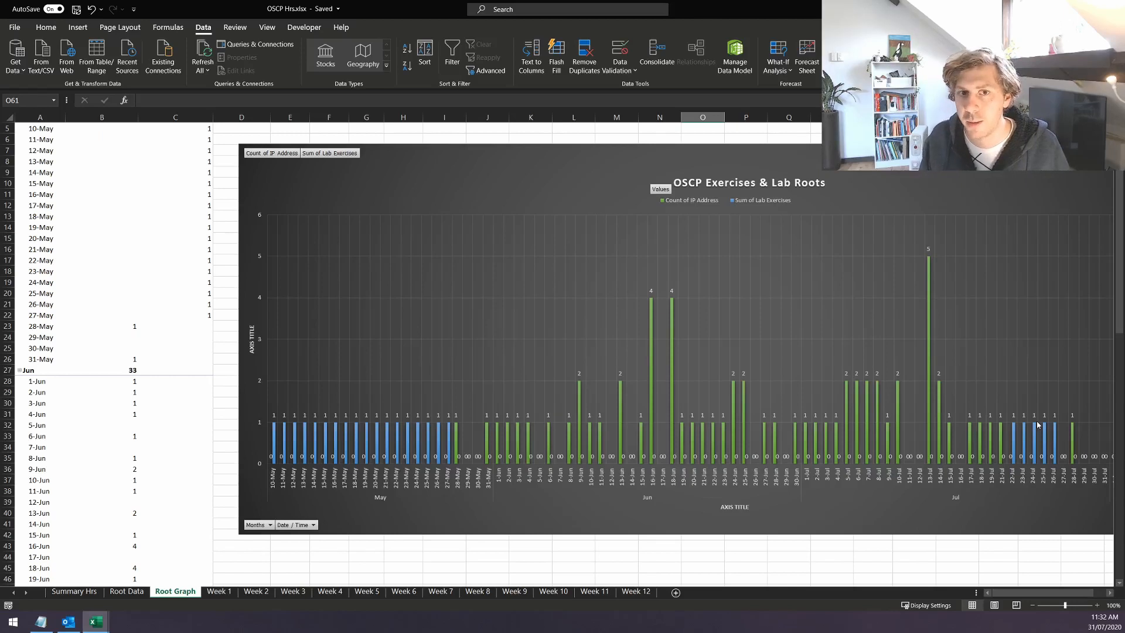
mouse_move(1009, 331)
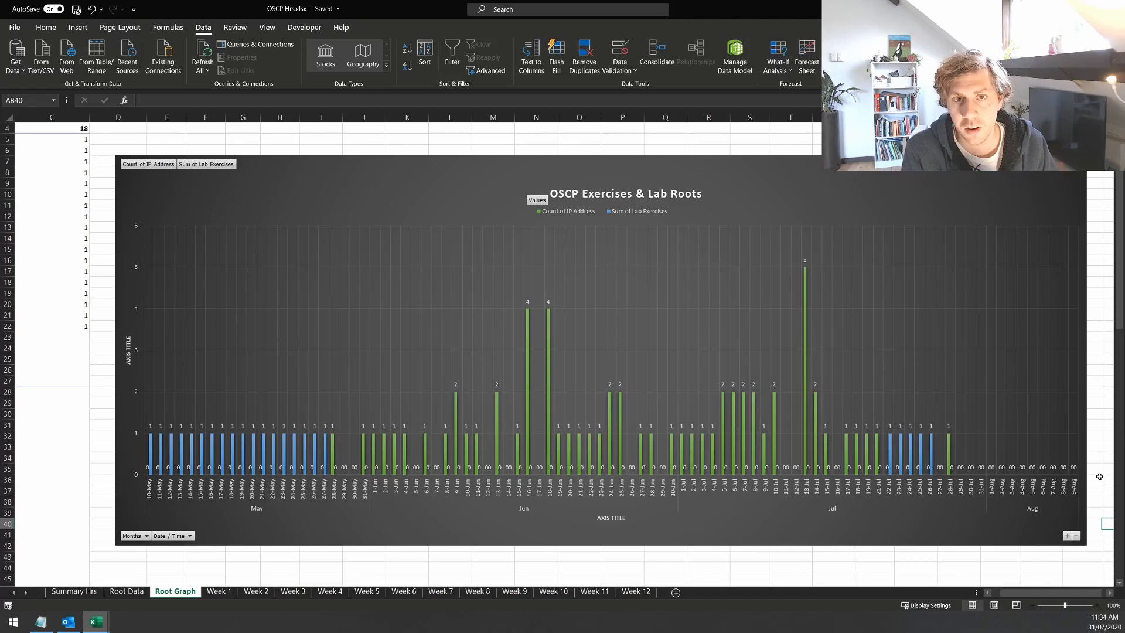
mouse_move(381, 525)
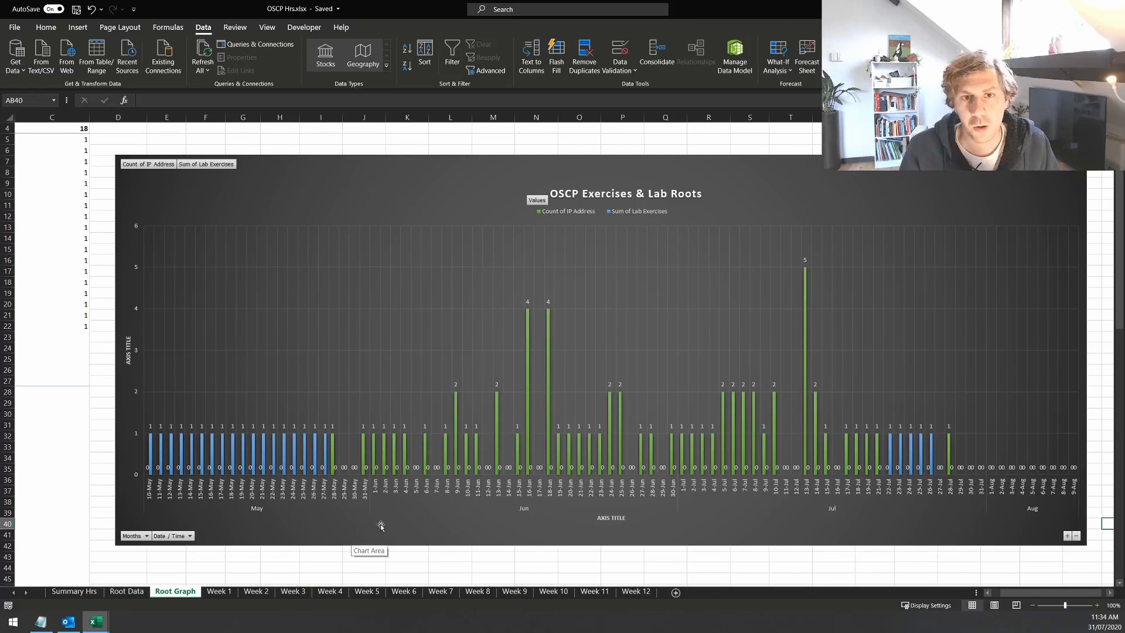